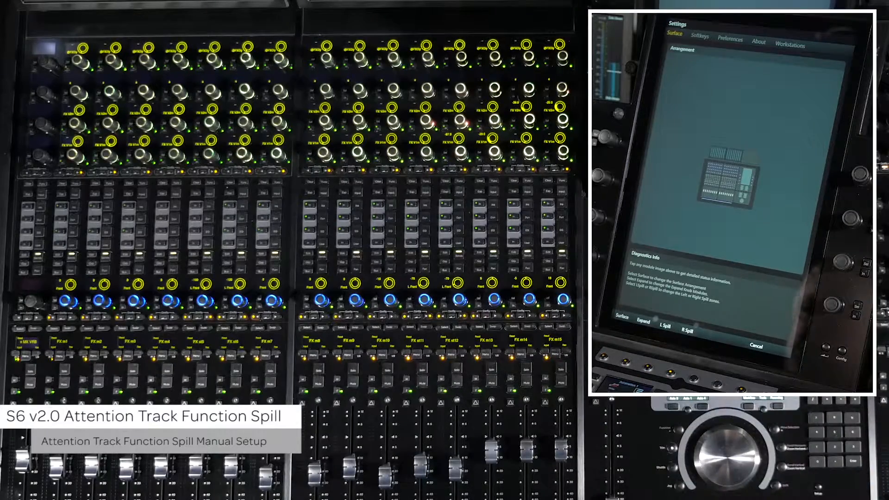
- Enter Assign Expand Knob Module Hardware mode from the Arrangement view
left_click(657, 317)
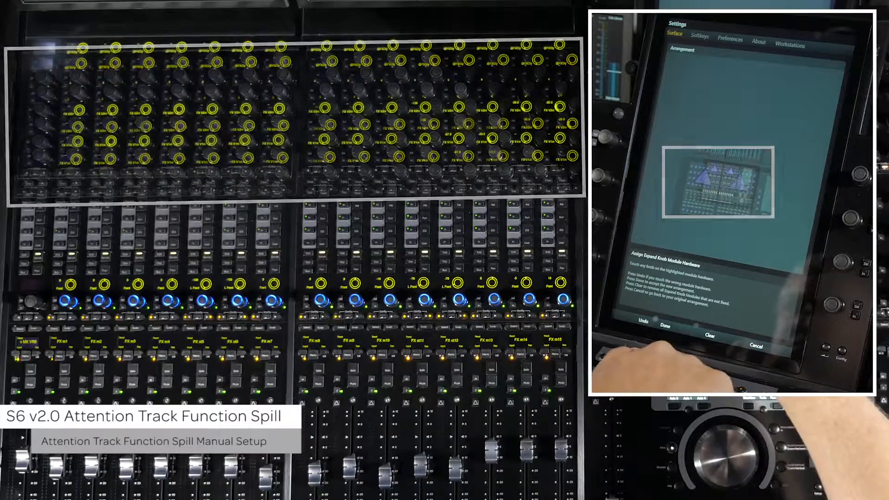
- Confirm the Expand knob assignment with Done, reaching the Preferences settings
left_click(662, 326)
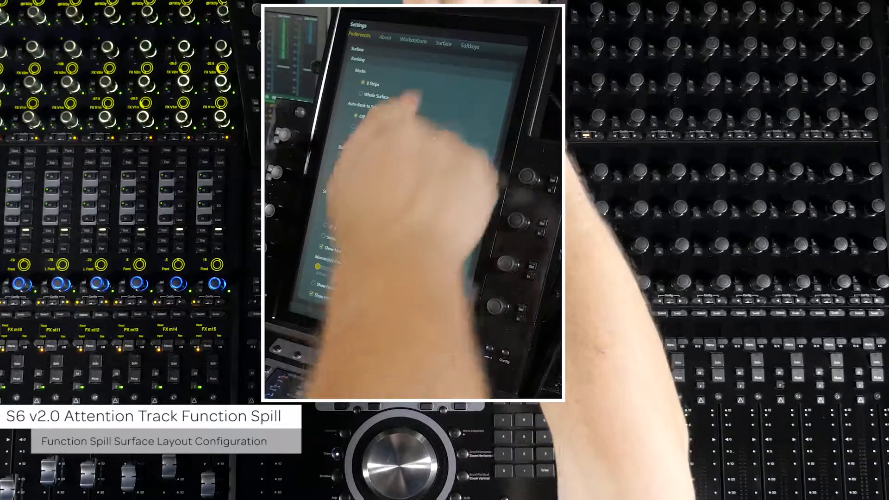
- Set a 4-by-4 frame size and advance to Choose Surface Modules
left_click(356, 35)
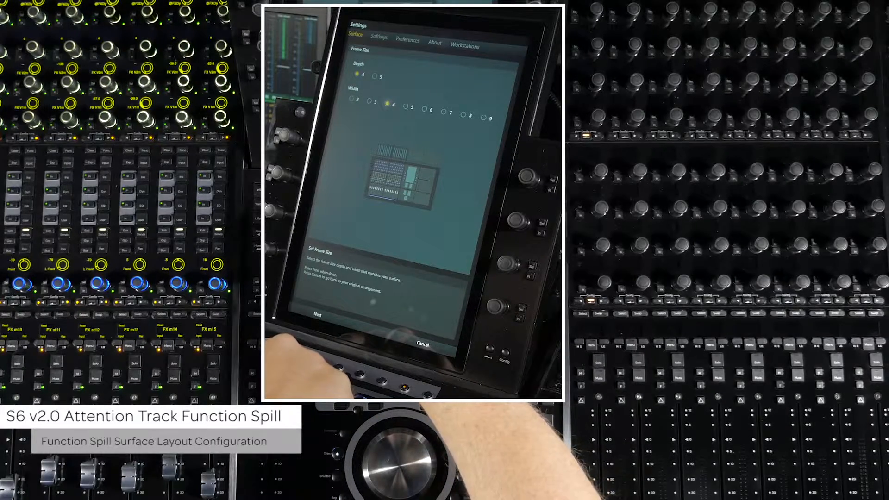
left_click(317, 314)
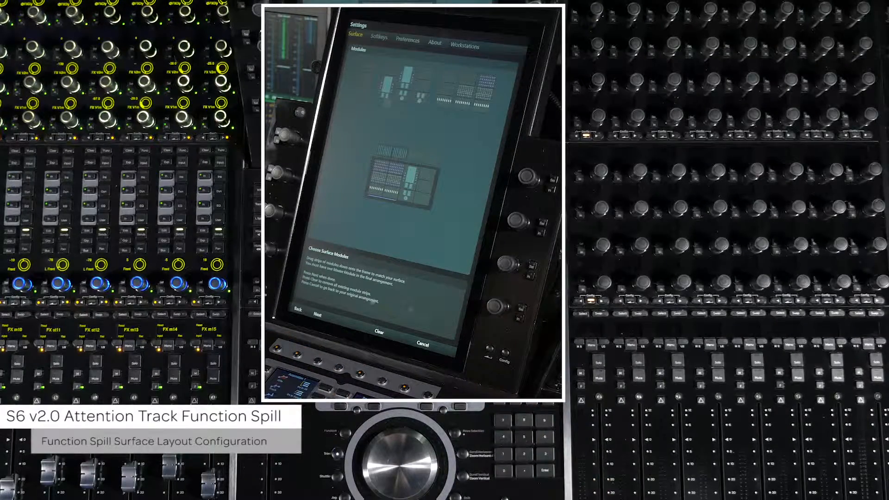